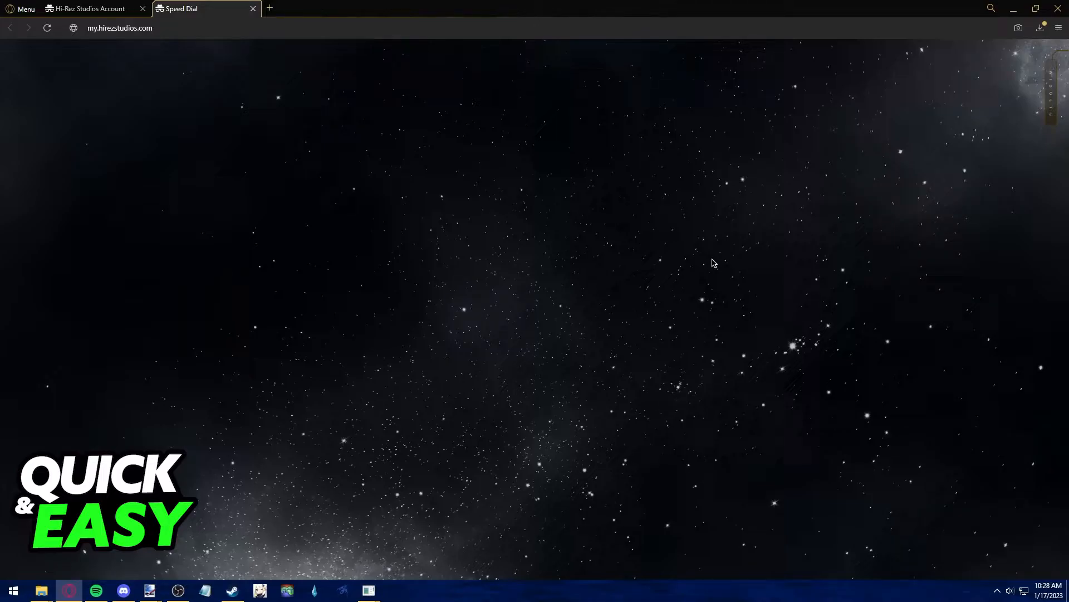
pyautogui.moveTo(155, 83)
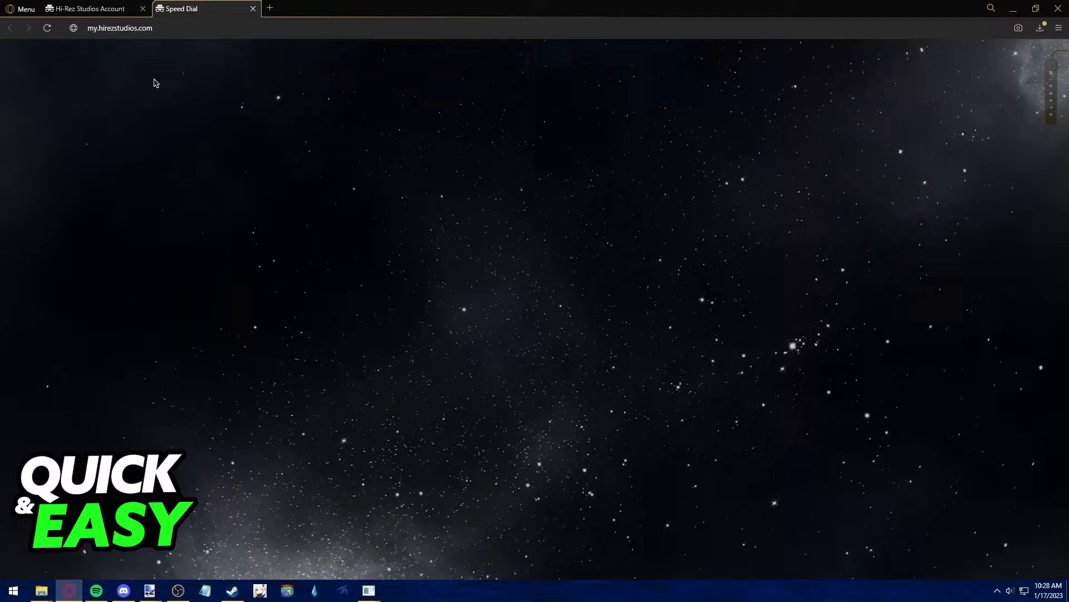
# Switch from Speed Dial to the Hi-Rez Studios Account tab showing the Security page.
pyautogui.click(117, 28)
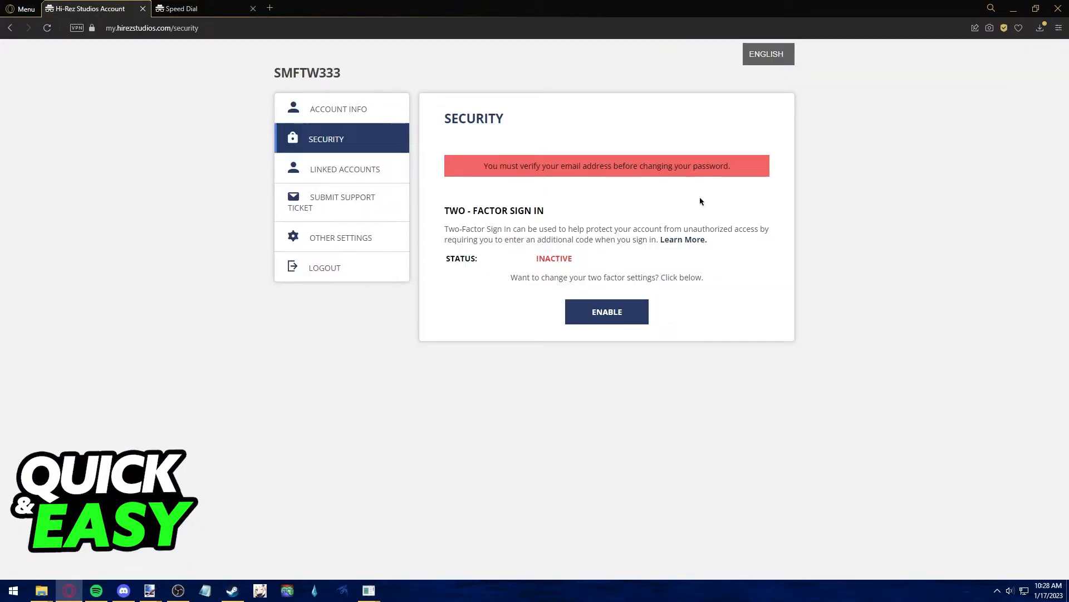
pyautogui.moveTo(657, 259)
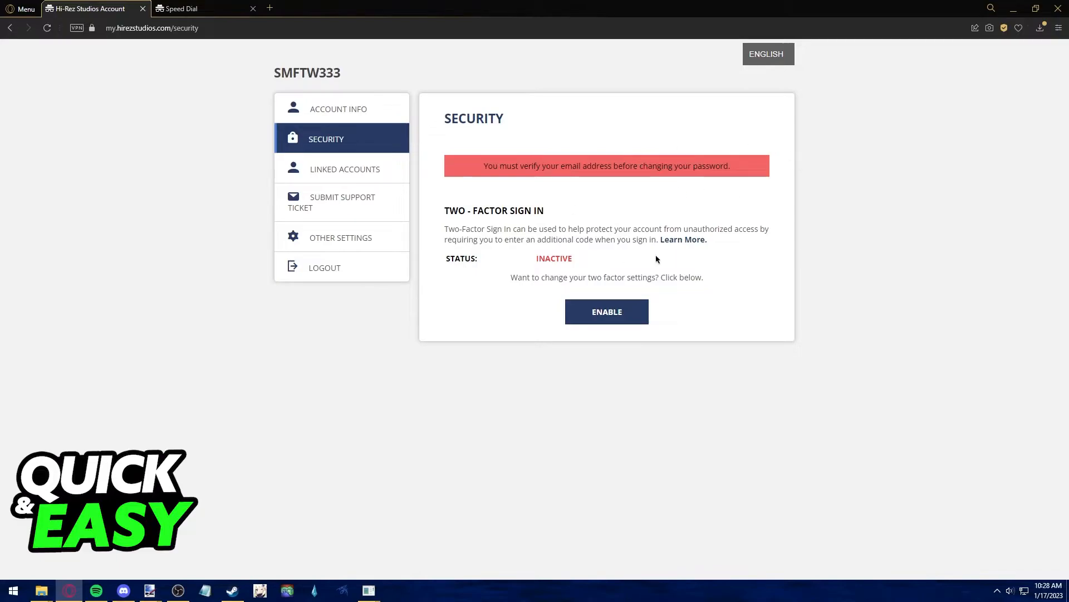
pyautogui.moveTo(659, 8)
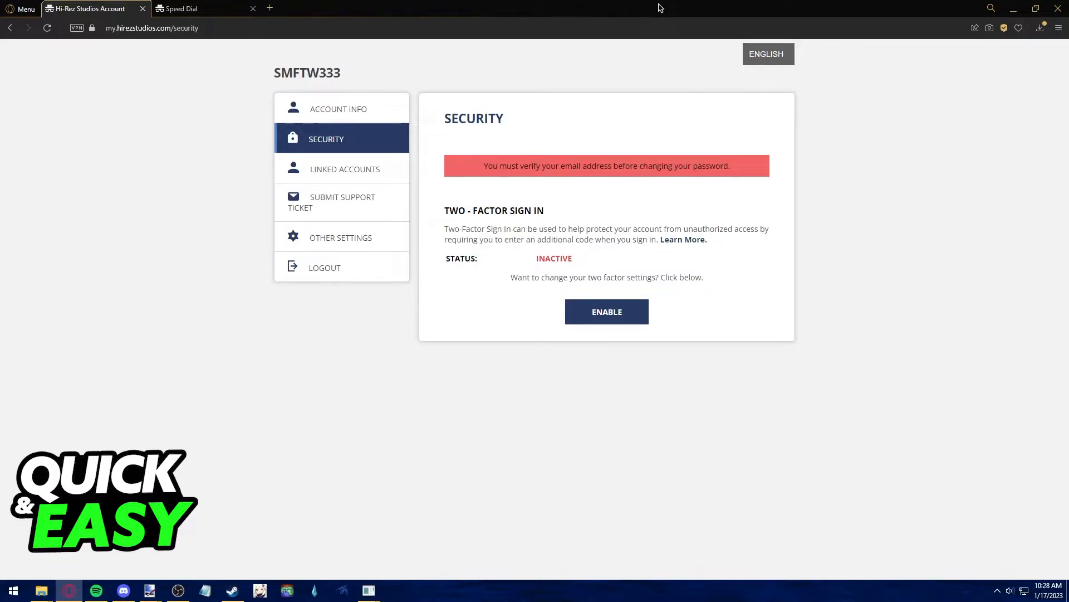
pyautogui.moveTo(195, 244)
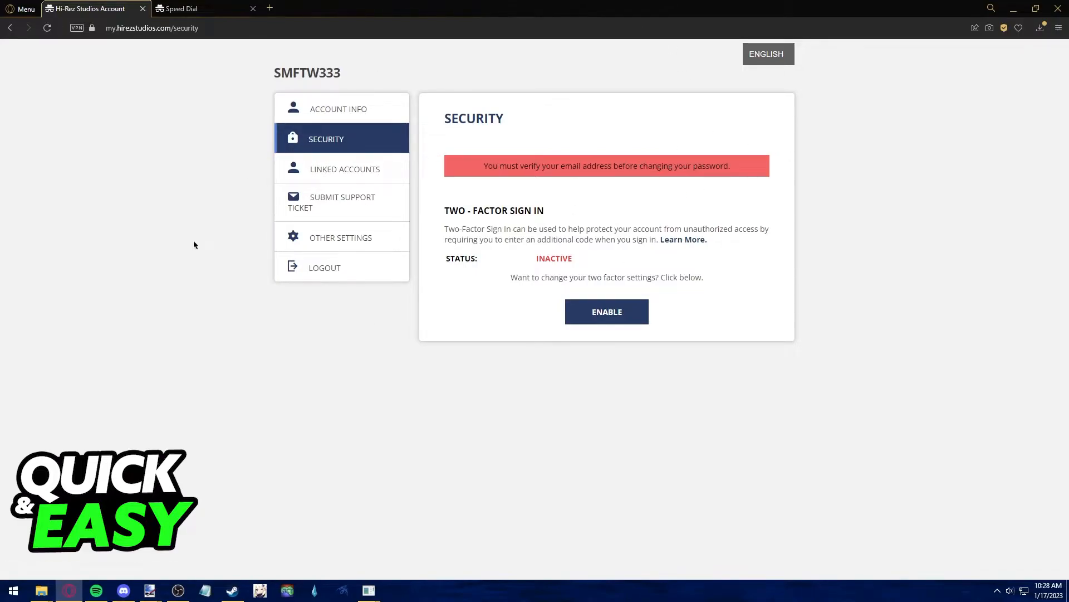
pyautogui.moveTo(644, 231)
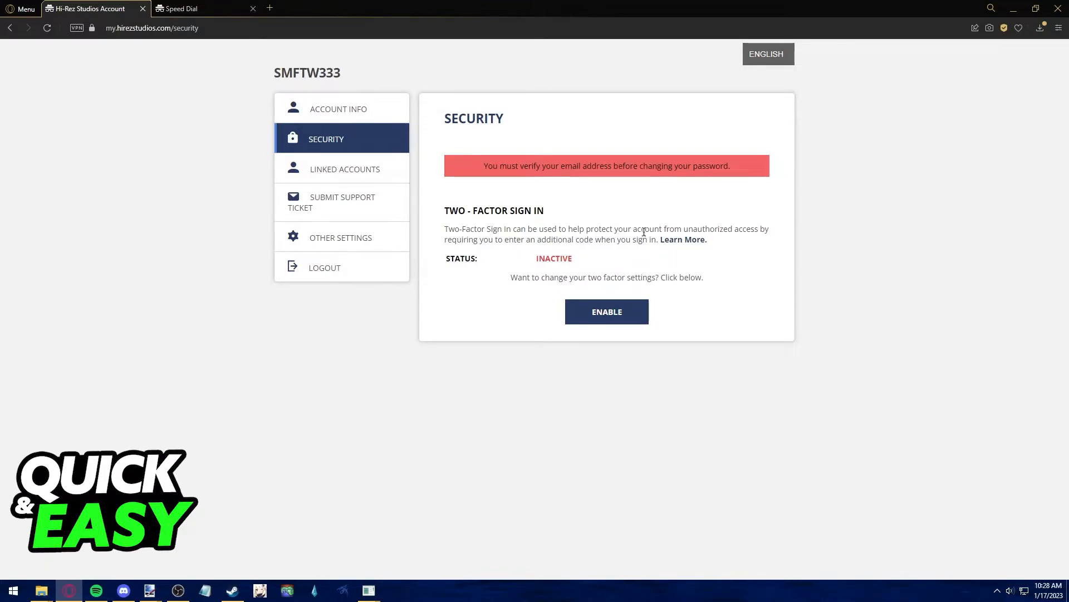
pyautogui.moveTo(284, 104)
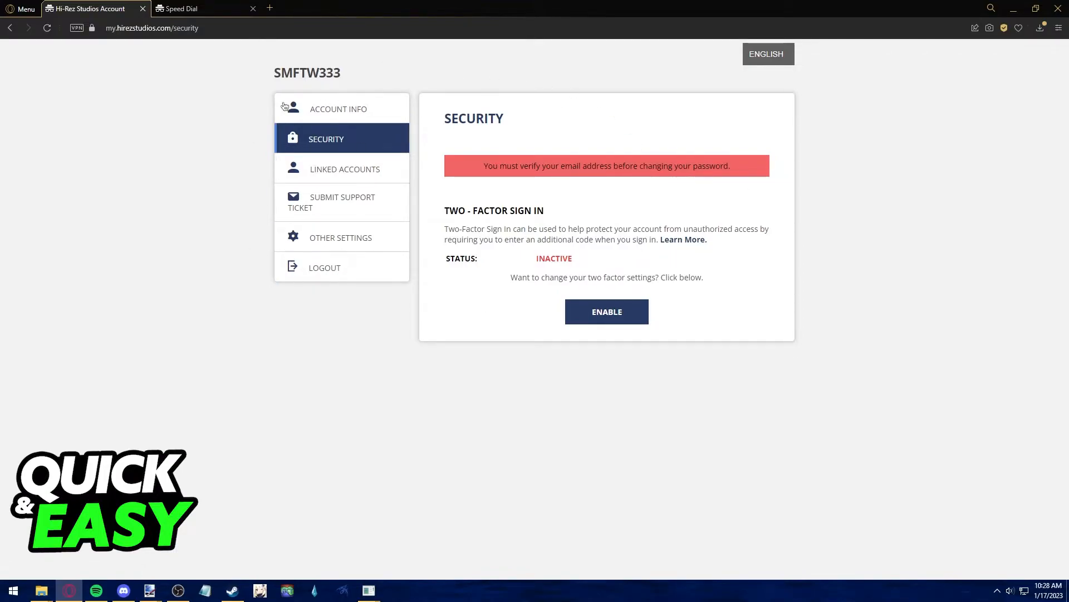
pyautogui.moveTo(315, 137)
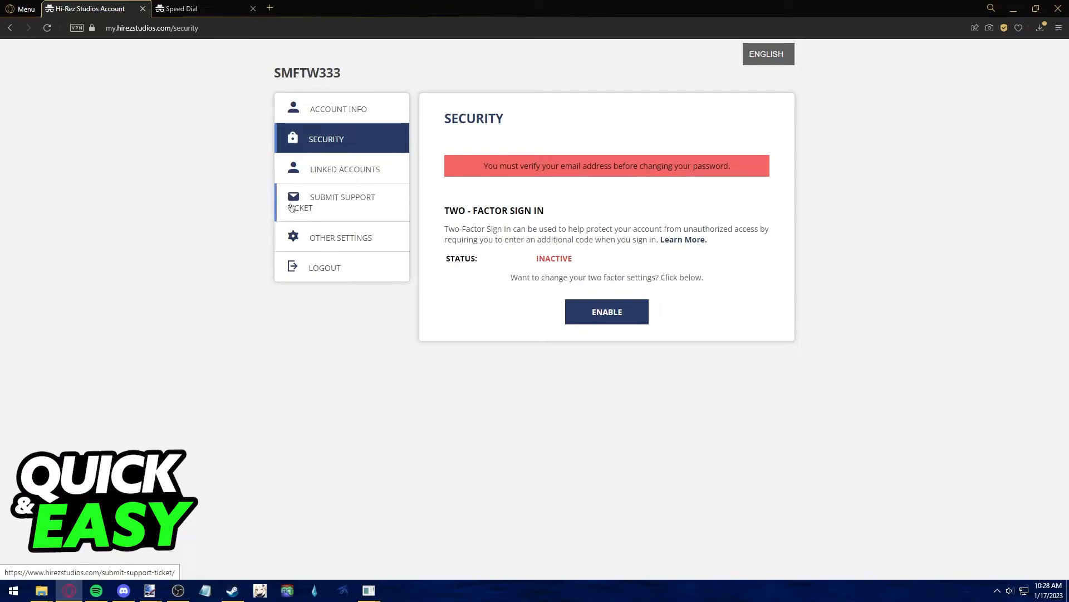
pyautogui.moveTo(330, 266)
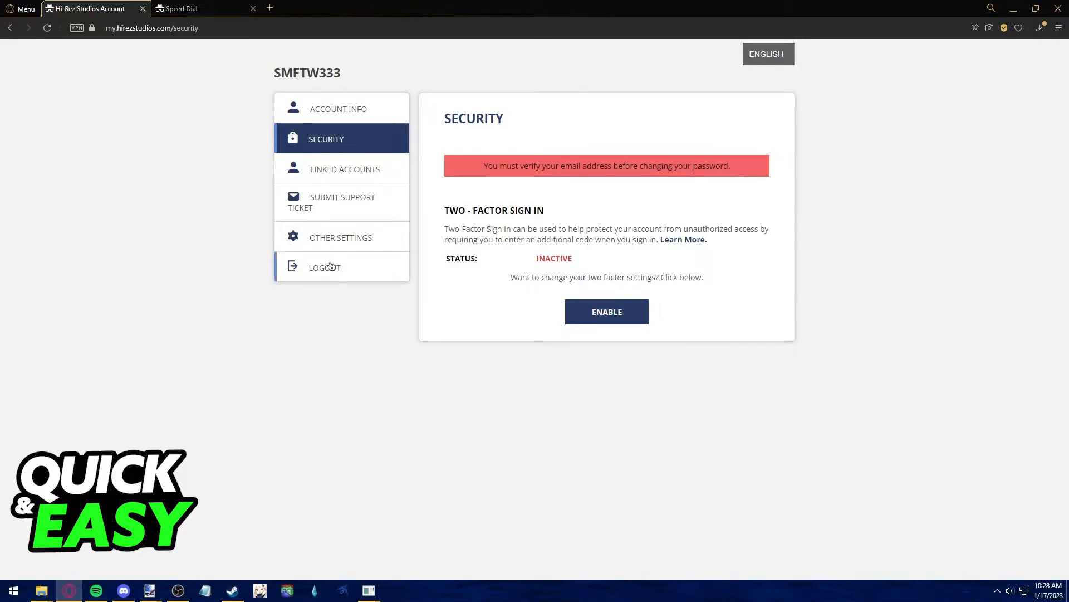
pyautogui.moveTo(337, 182)
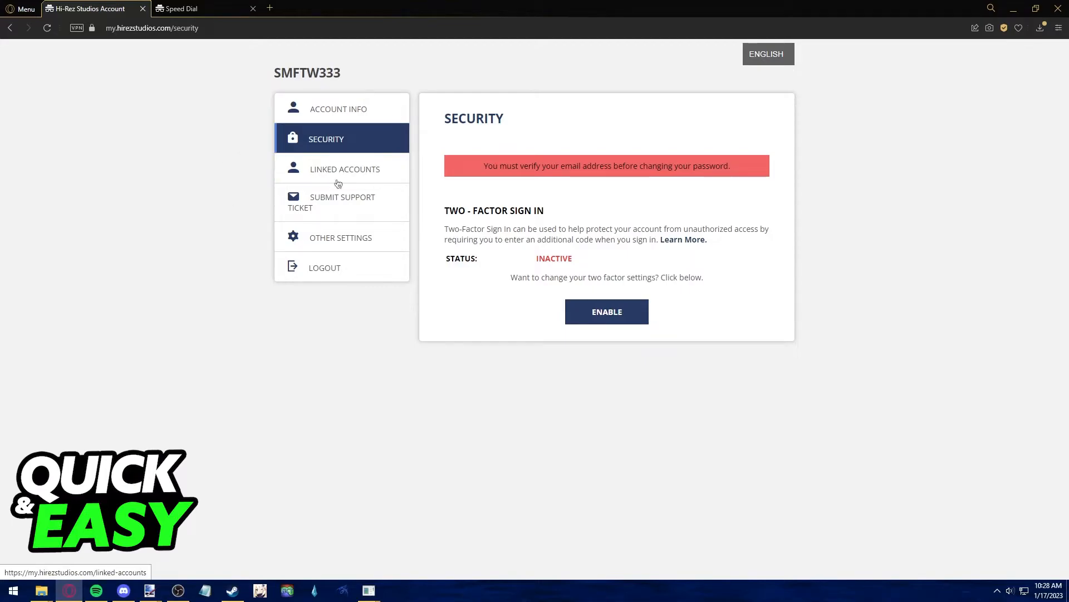
# Review the Linked & Connected Accounts page, including the Steam card's Link Account option.
pyautogui.click(344, 169)
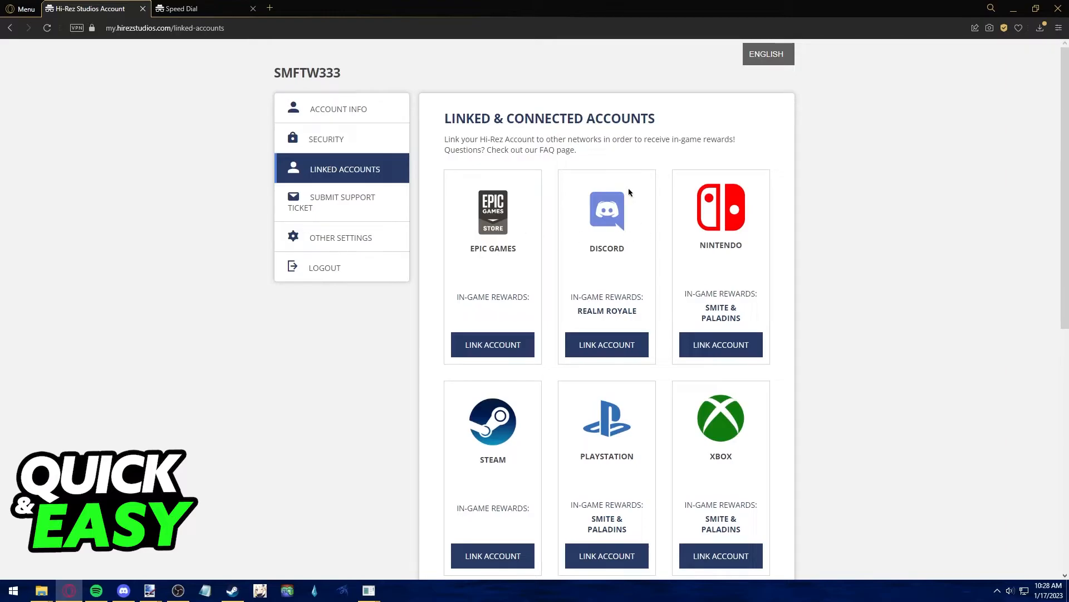
pyautogui.moveTo(493, 348)
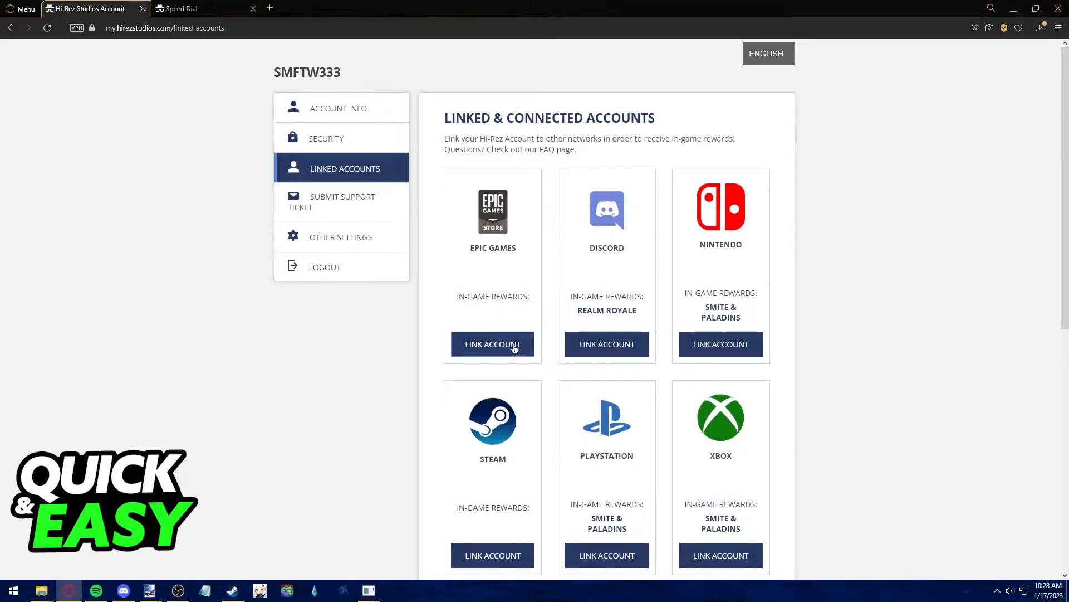
pyautogui.scroll(-3)
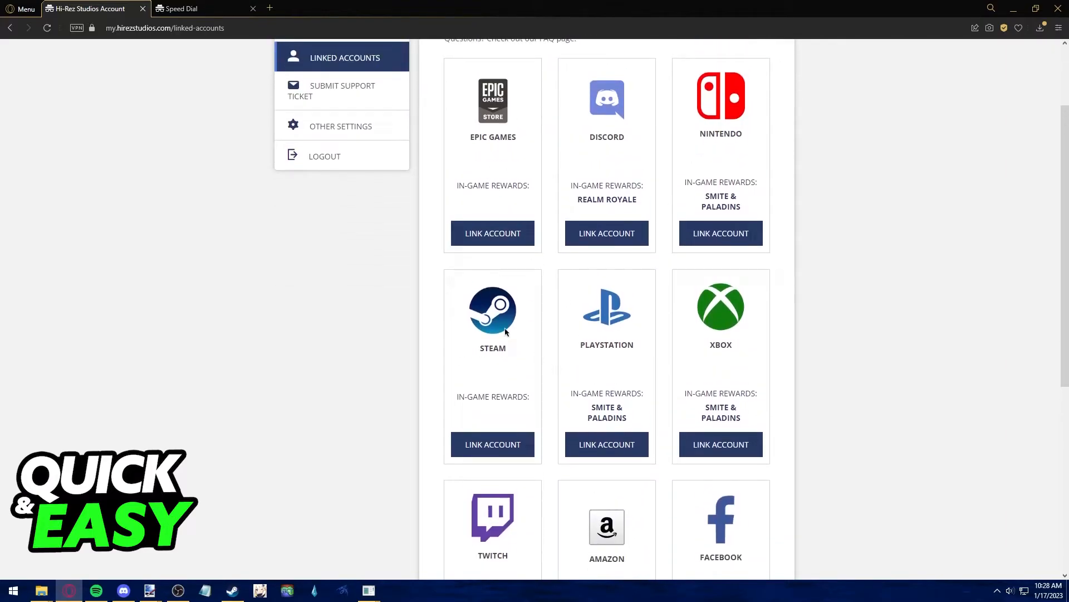
pyautogui.moveTo(488, 438)
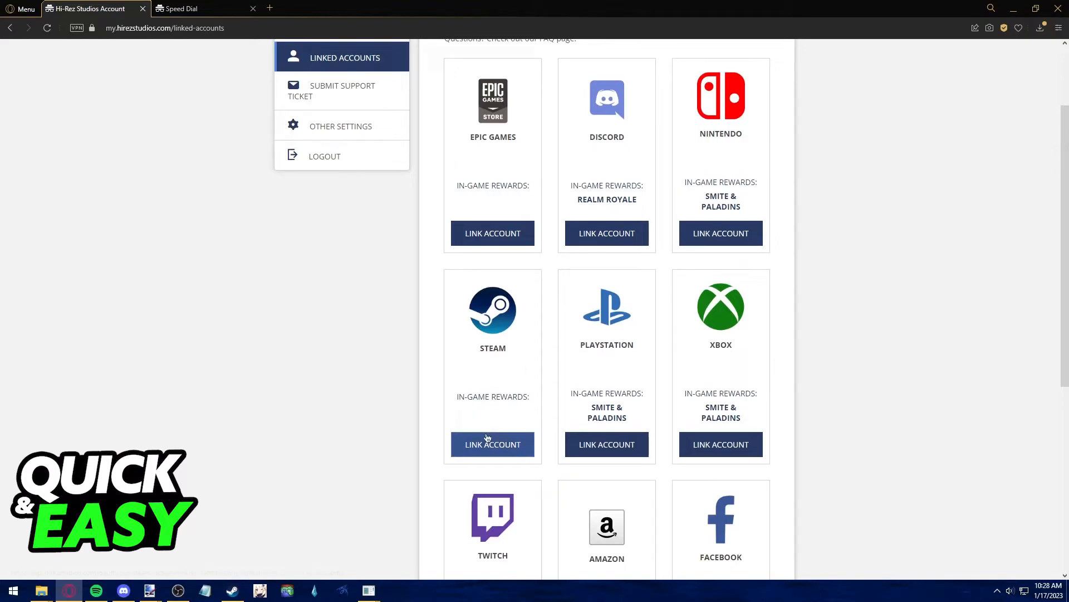
pyautogui.moveTo(522, 450)
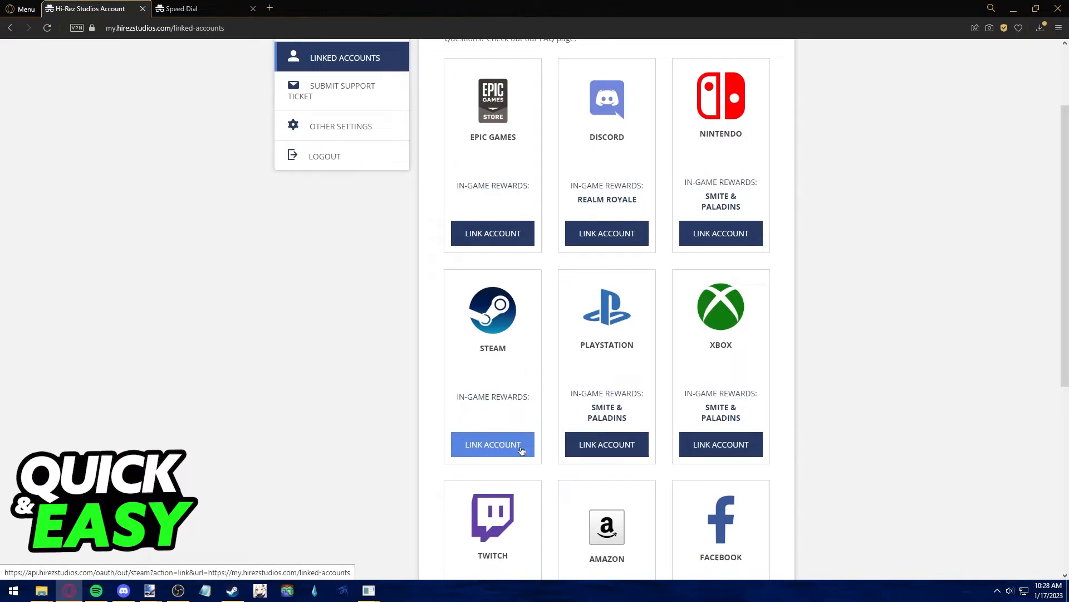
pyautogui.moveTo(455, 355)
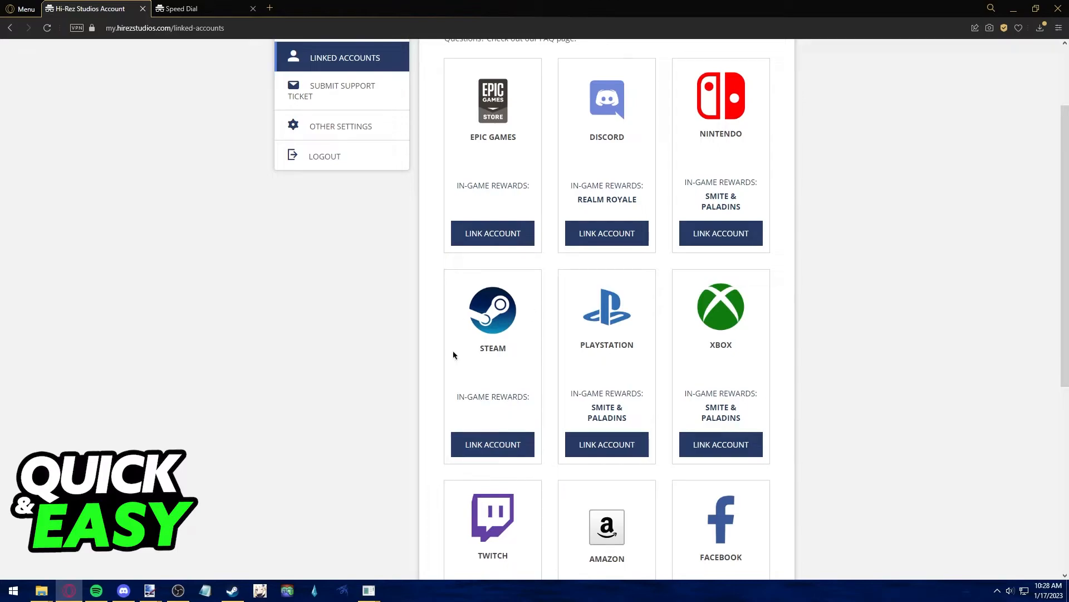
pyautogui.moveTo(498, 433)
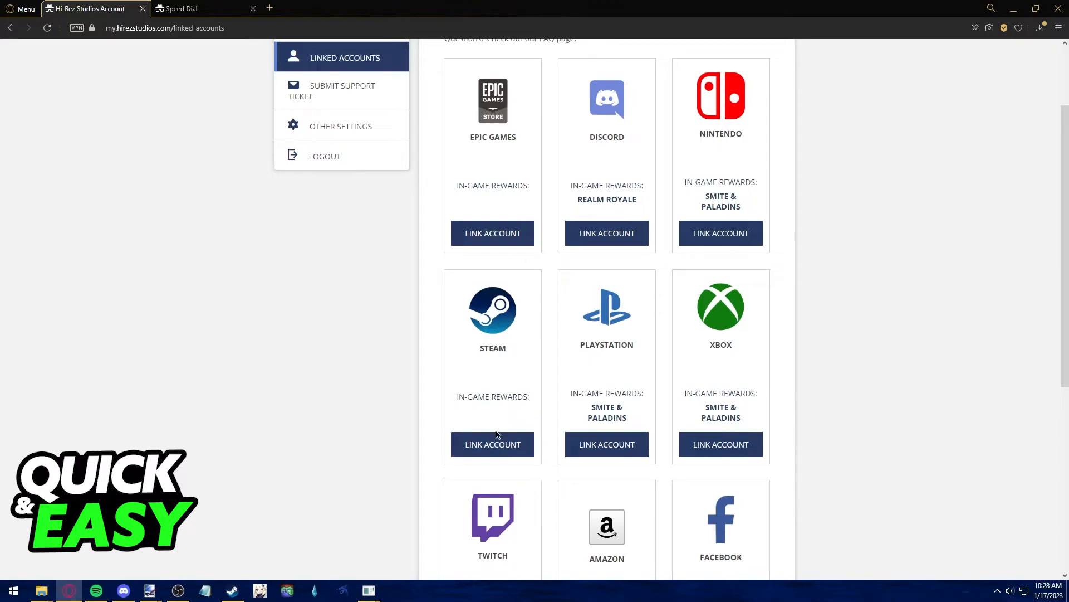
pyautogui.moveTo(486, 440)
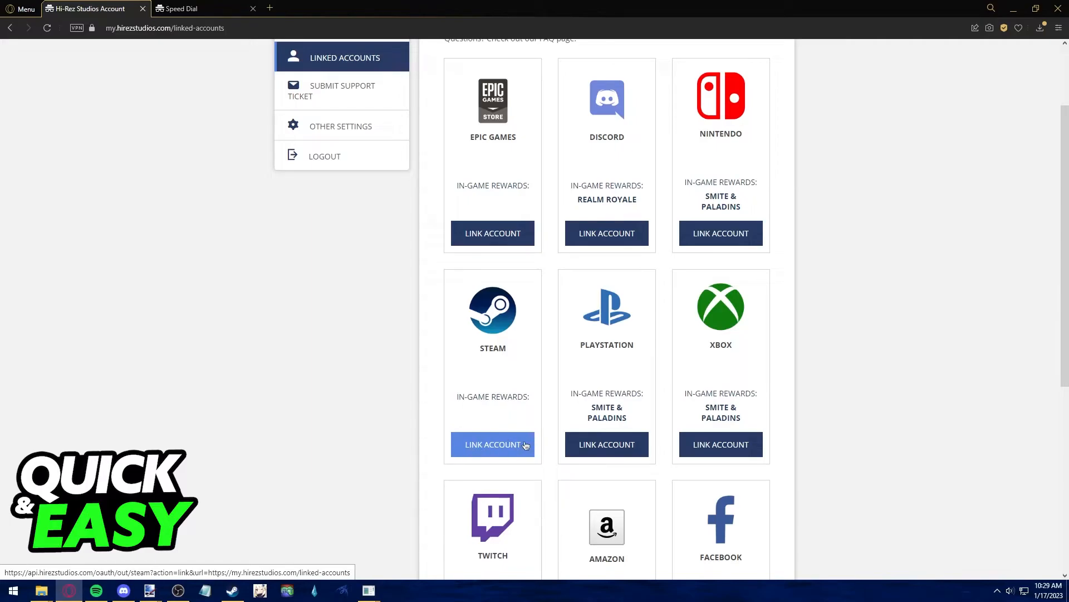
pyautogui.moveTo(523, 418)
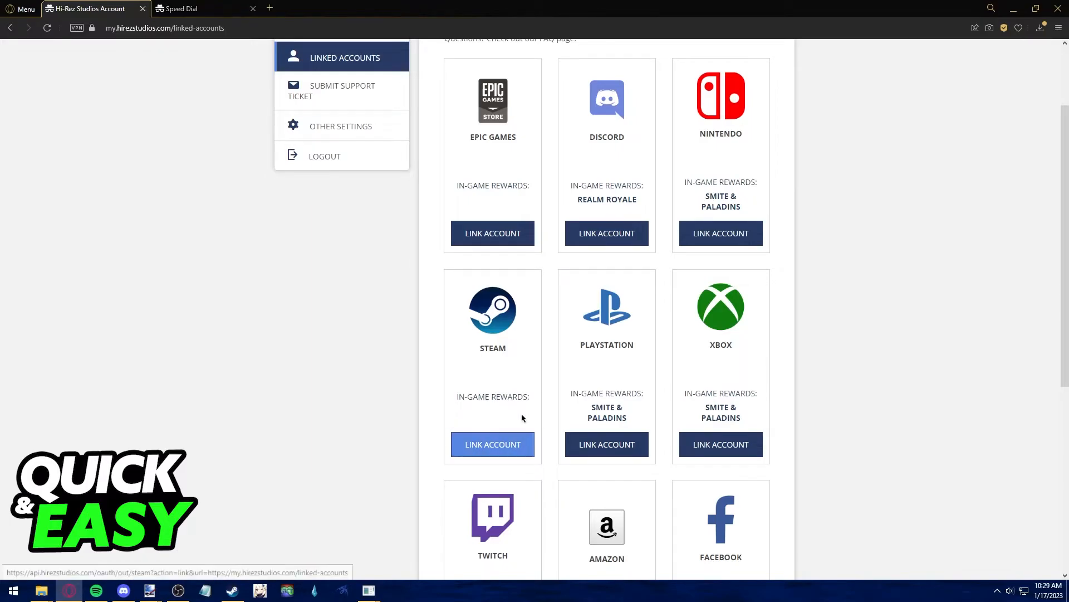
pyautogui.scroll(-3)
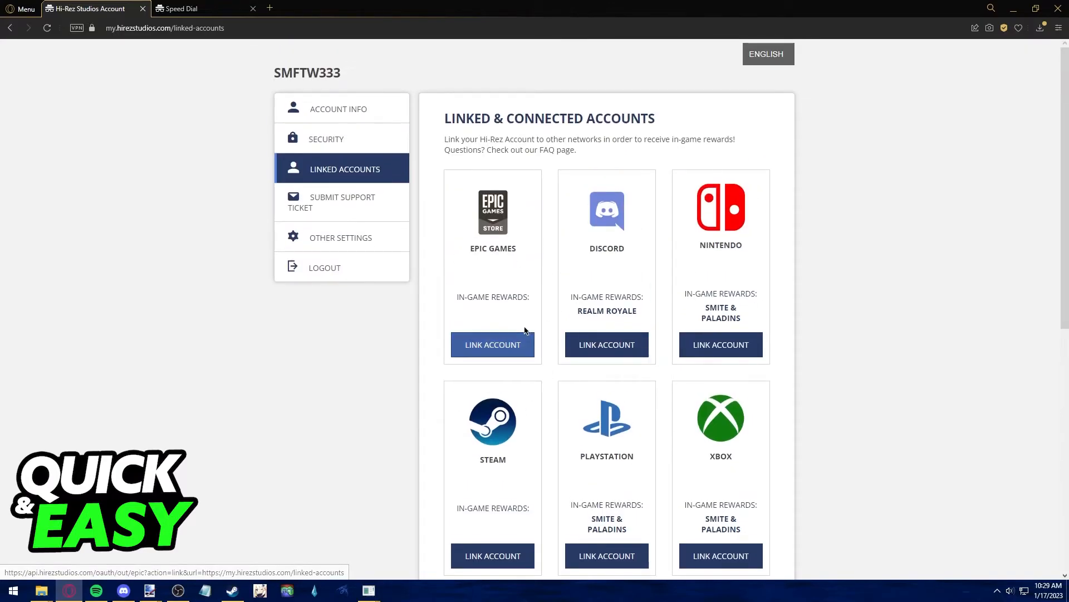
pyautogui.scroll(-3)
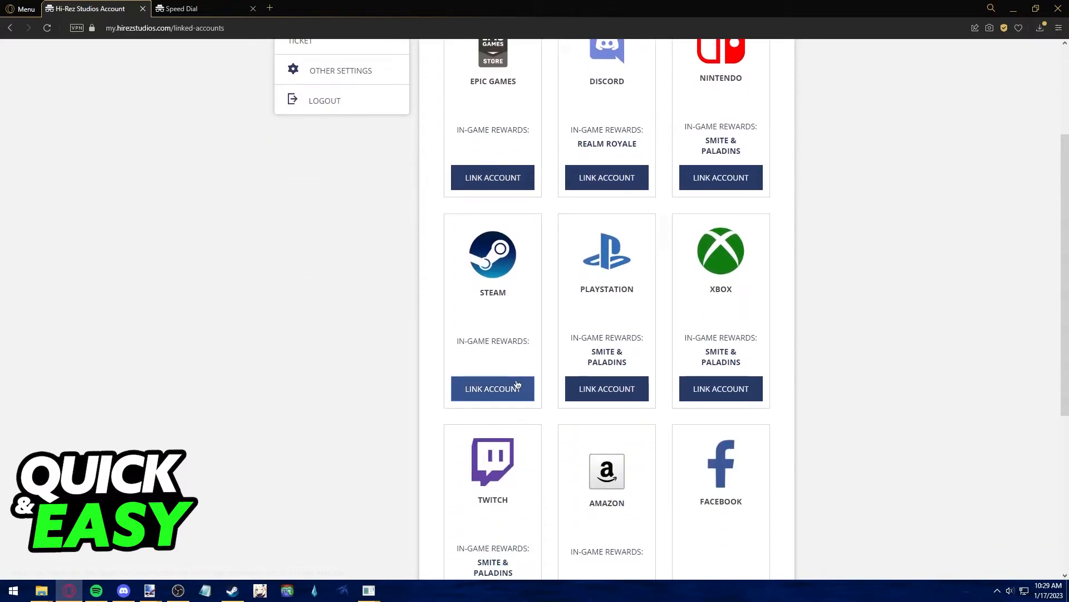
pyautogui.scroll(3)
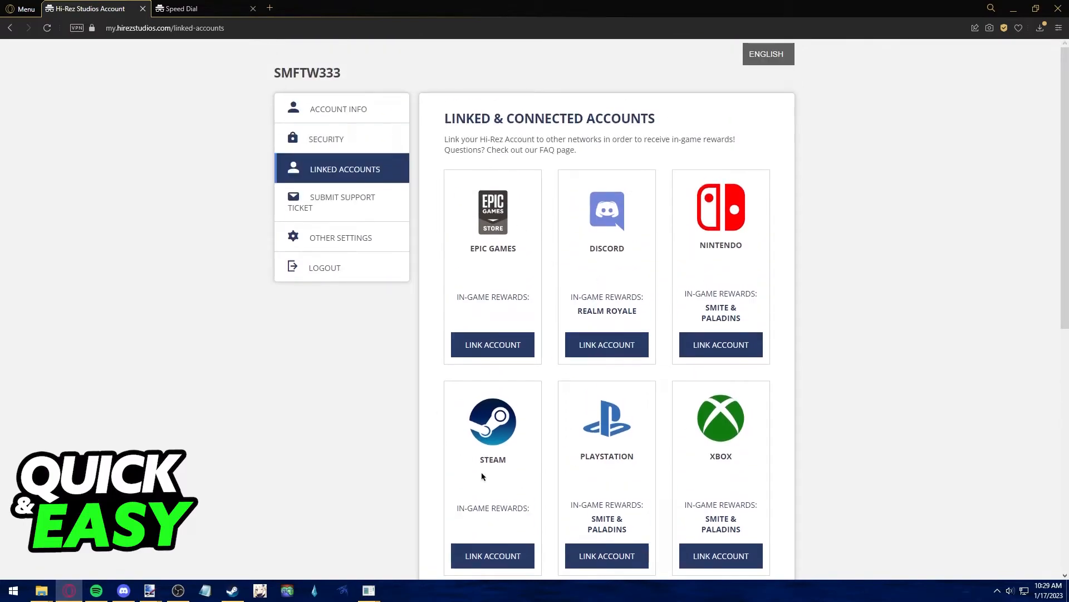
pyautogui.scroll(-3)
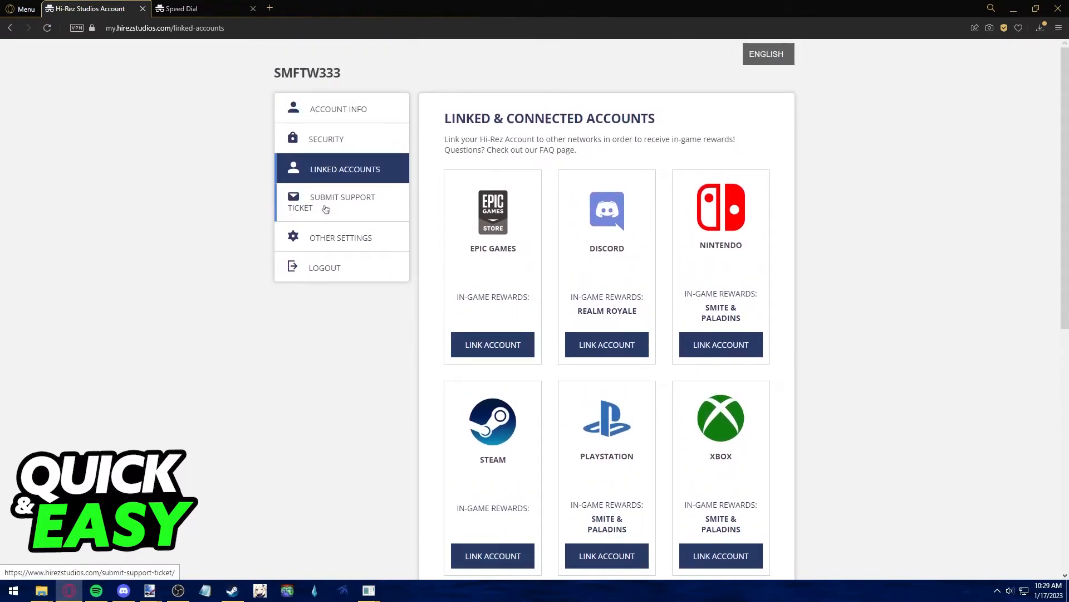
# Start a support ticket via Submit Support Ticket, opening it in a new tab.
pyautogui.click(342, 203)
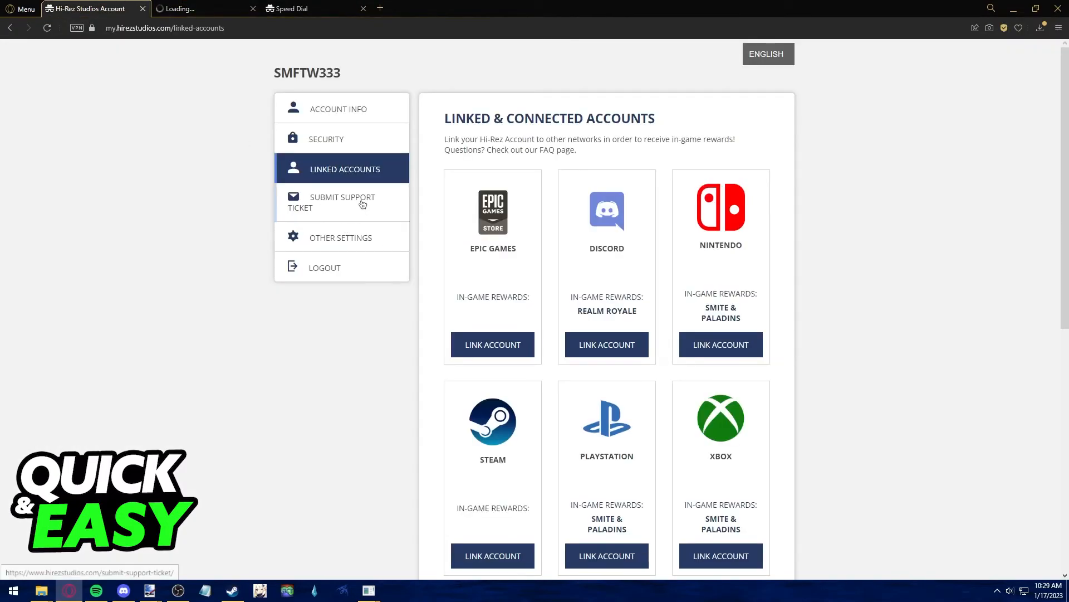
# Look over the Zendesk 'Submit a request' form with its empty email, subject and description fields.
pyautogui.click(342, 202)
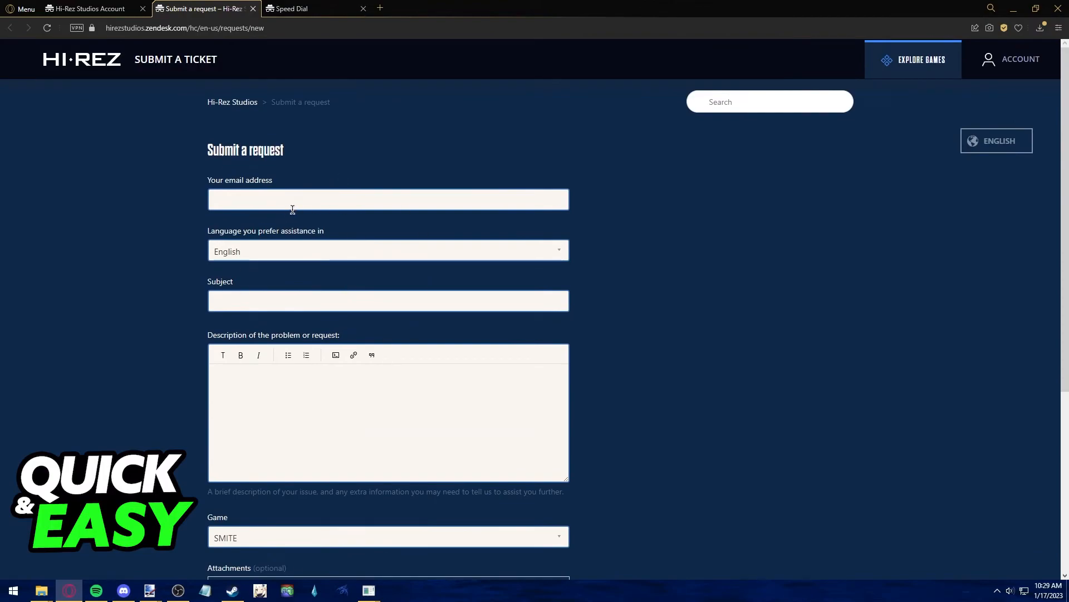
pyautogui.moveTo(339, 406)
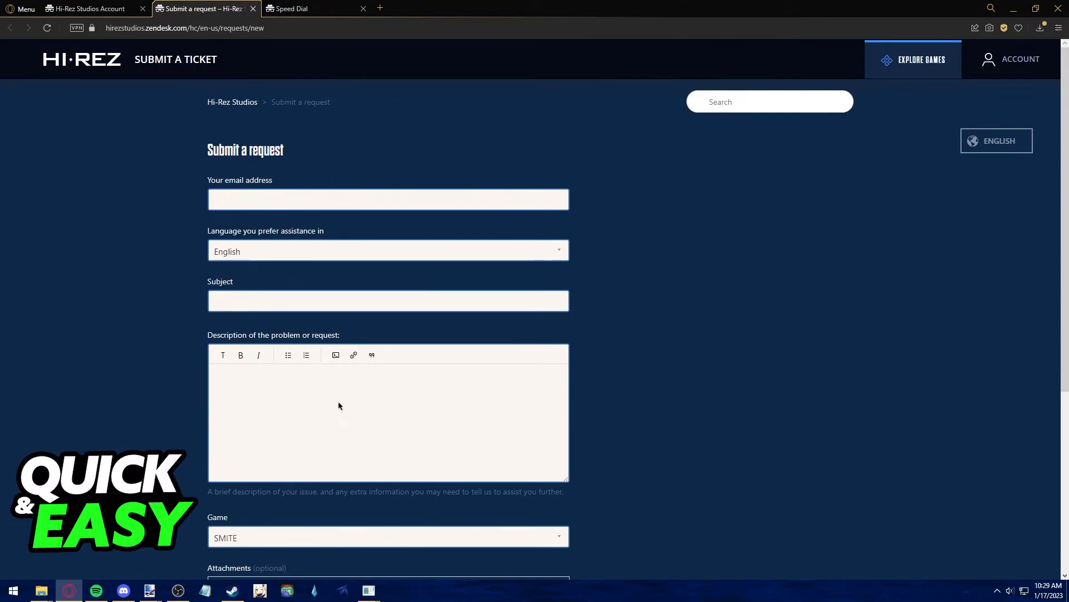
pyautogui.scroll(-3)
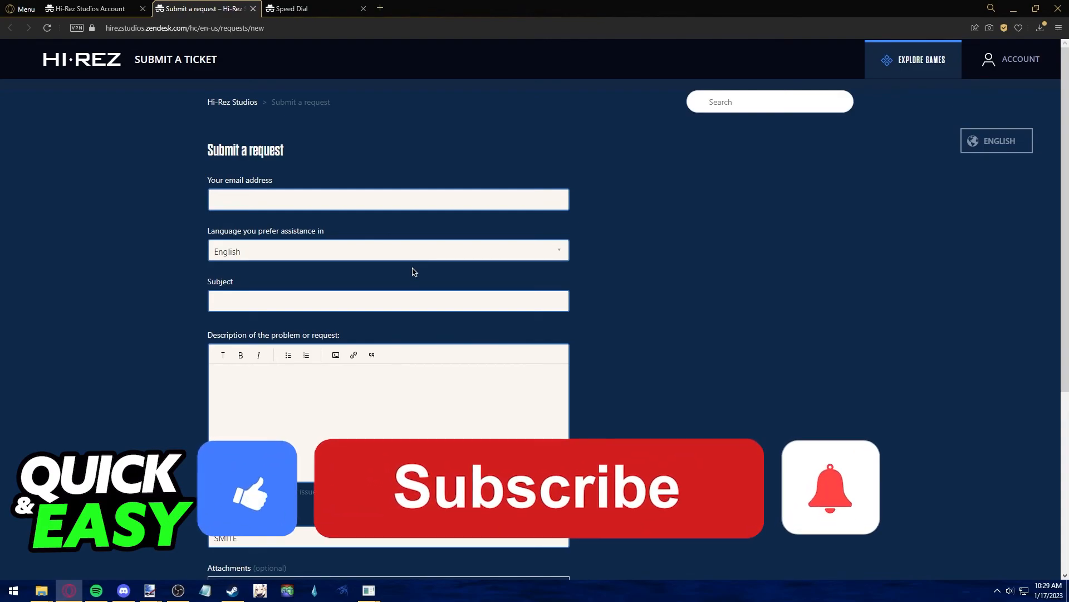
pyautogui.click(544, 503)
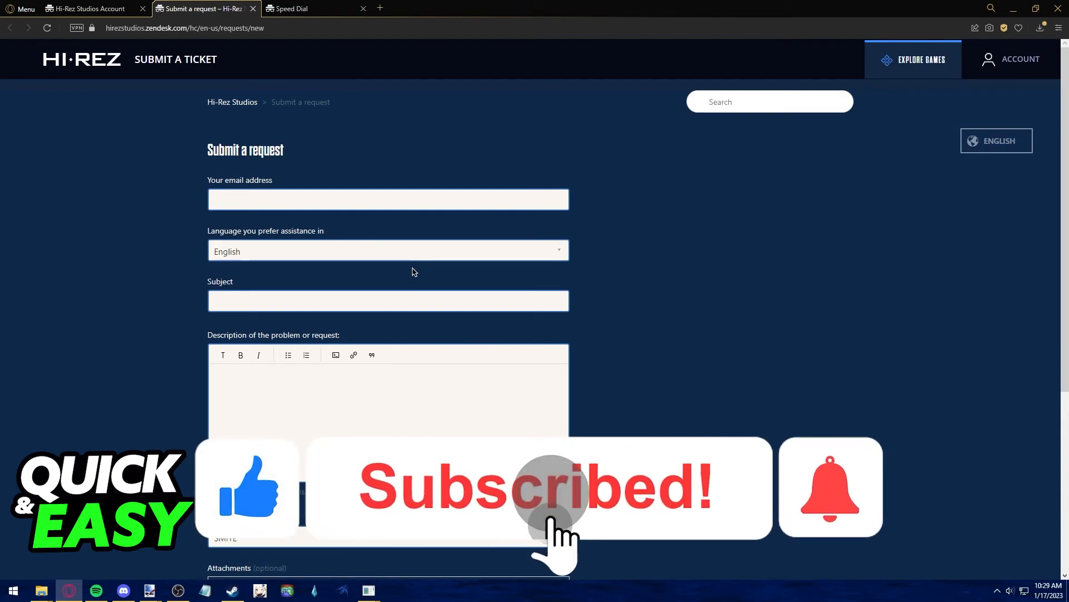